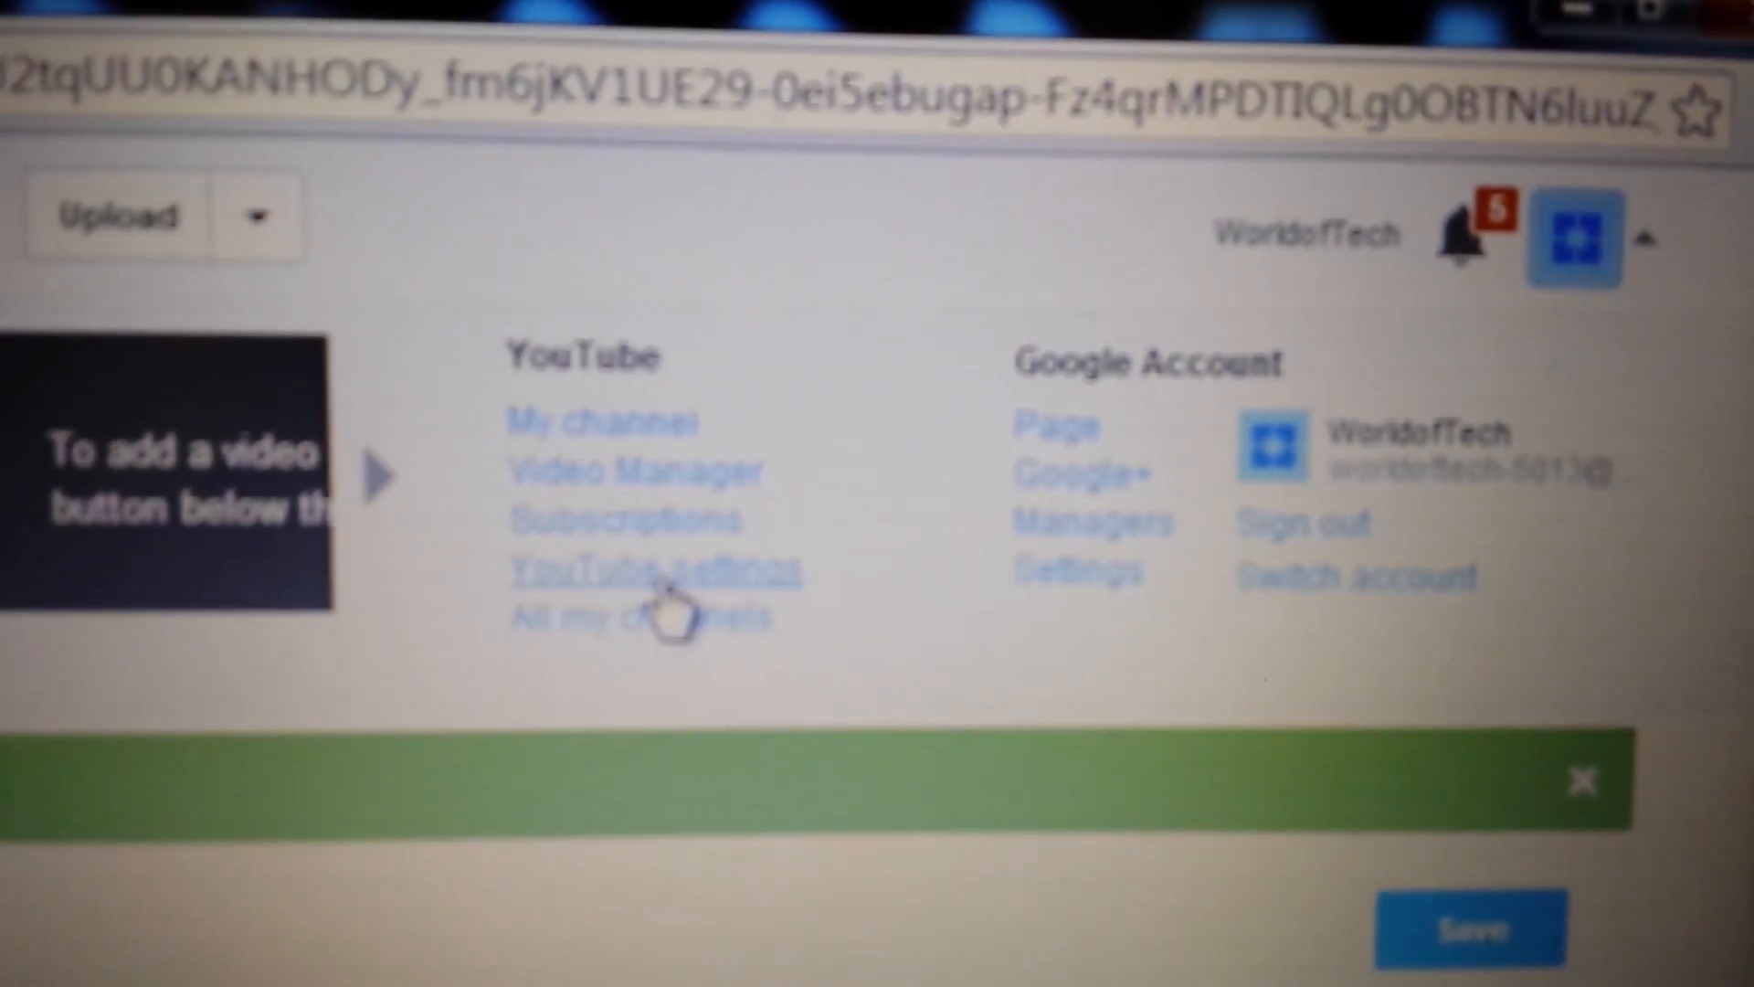
- Navigate from YouTube settings through additional features to the channel's Advanced settings page
click(654, 570)
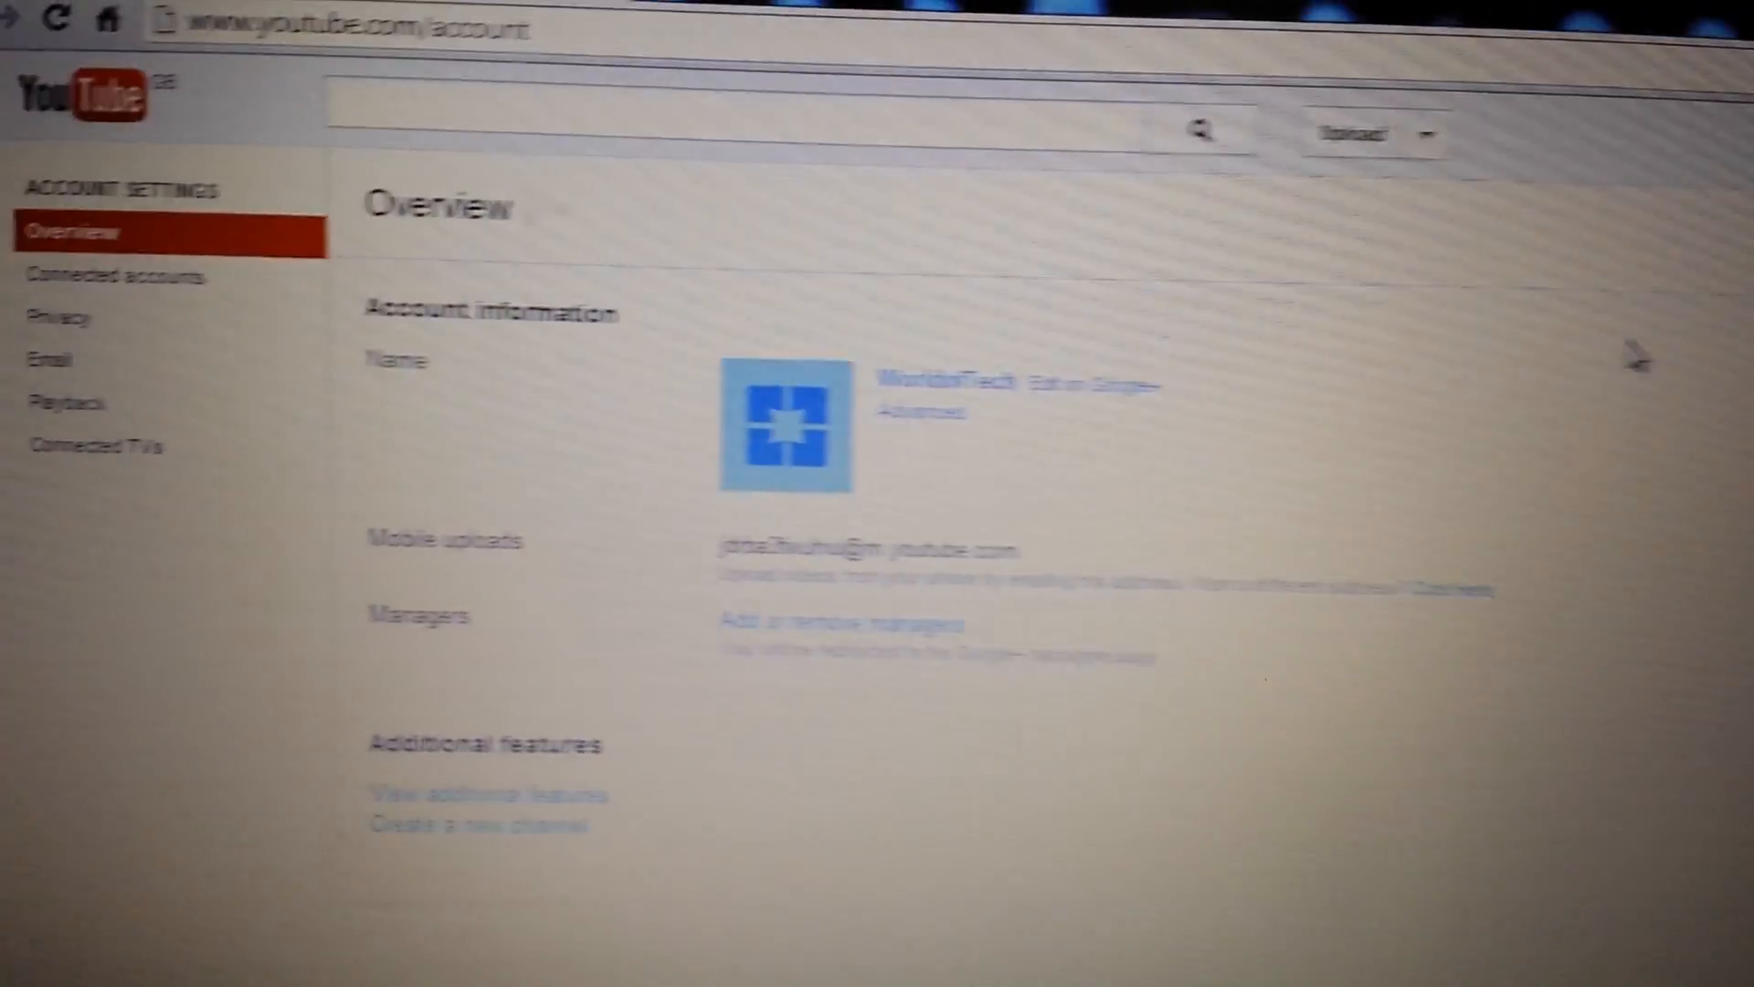
scroll(down, 3)
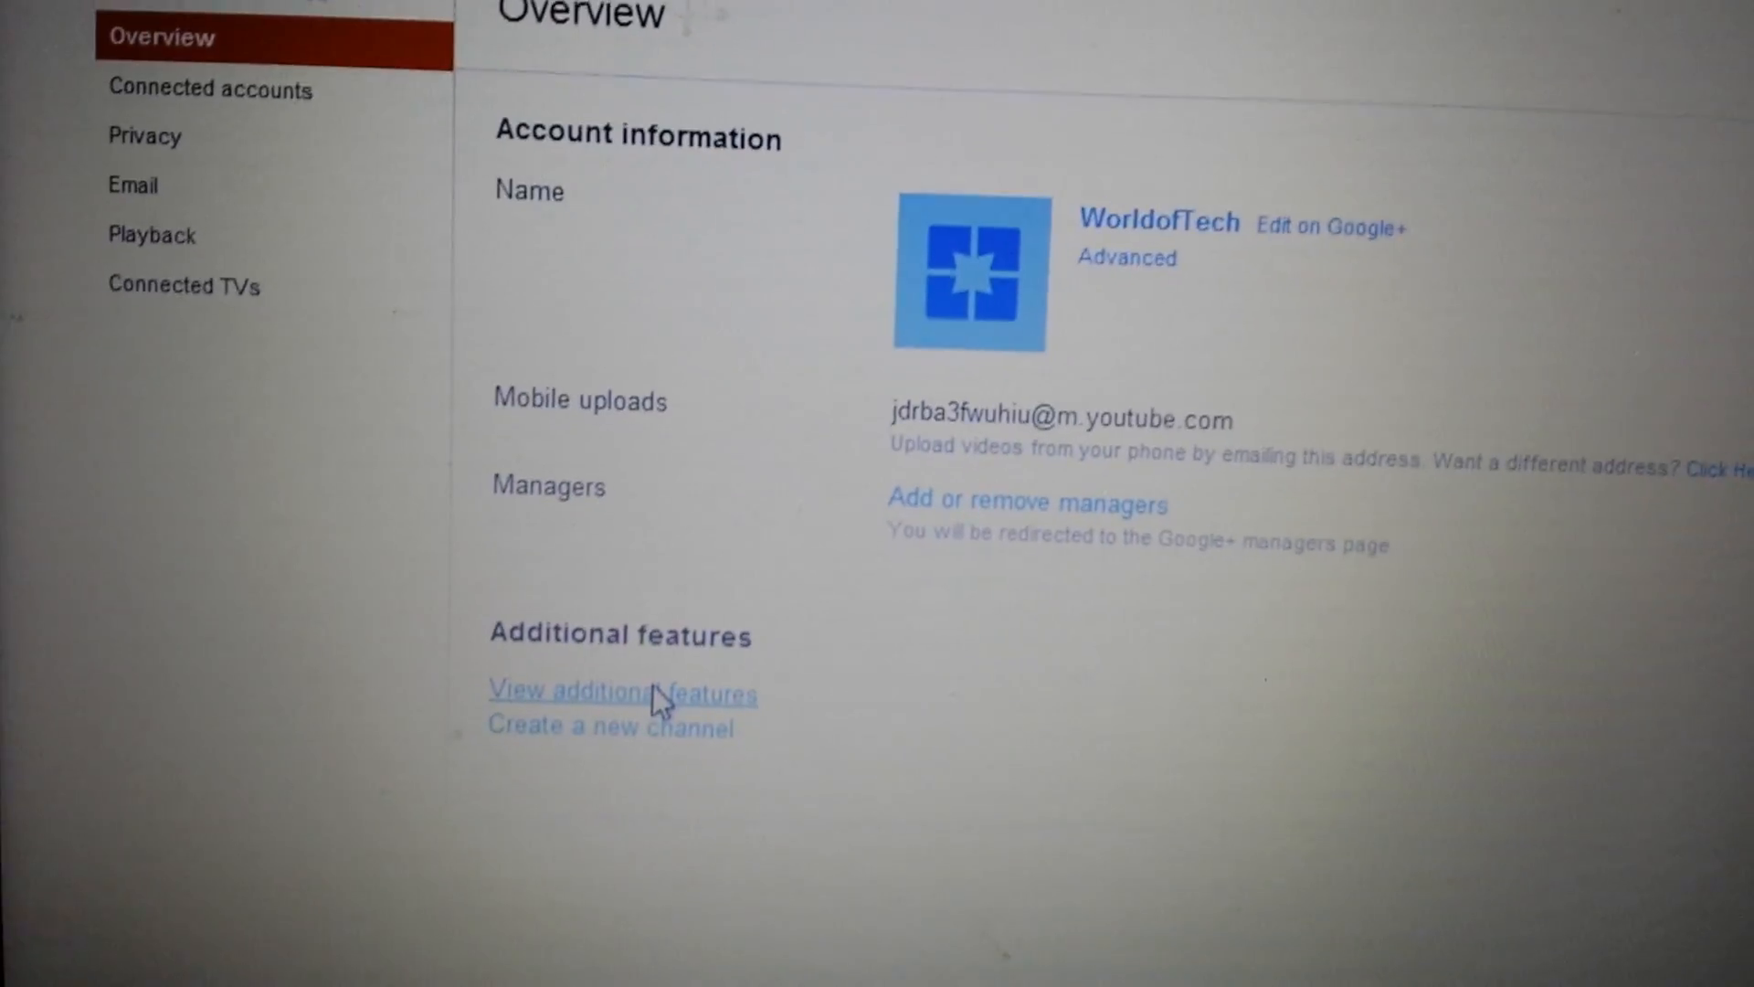
click(622, 691)
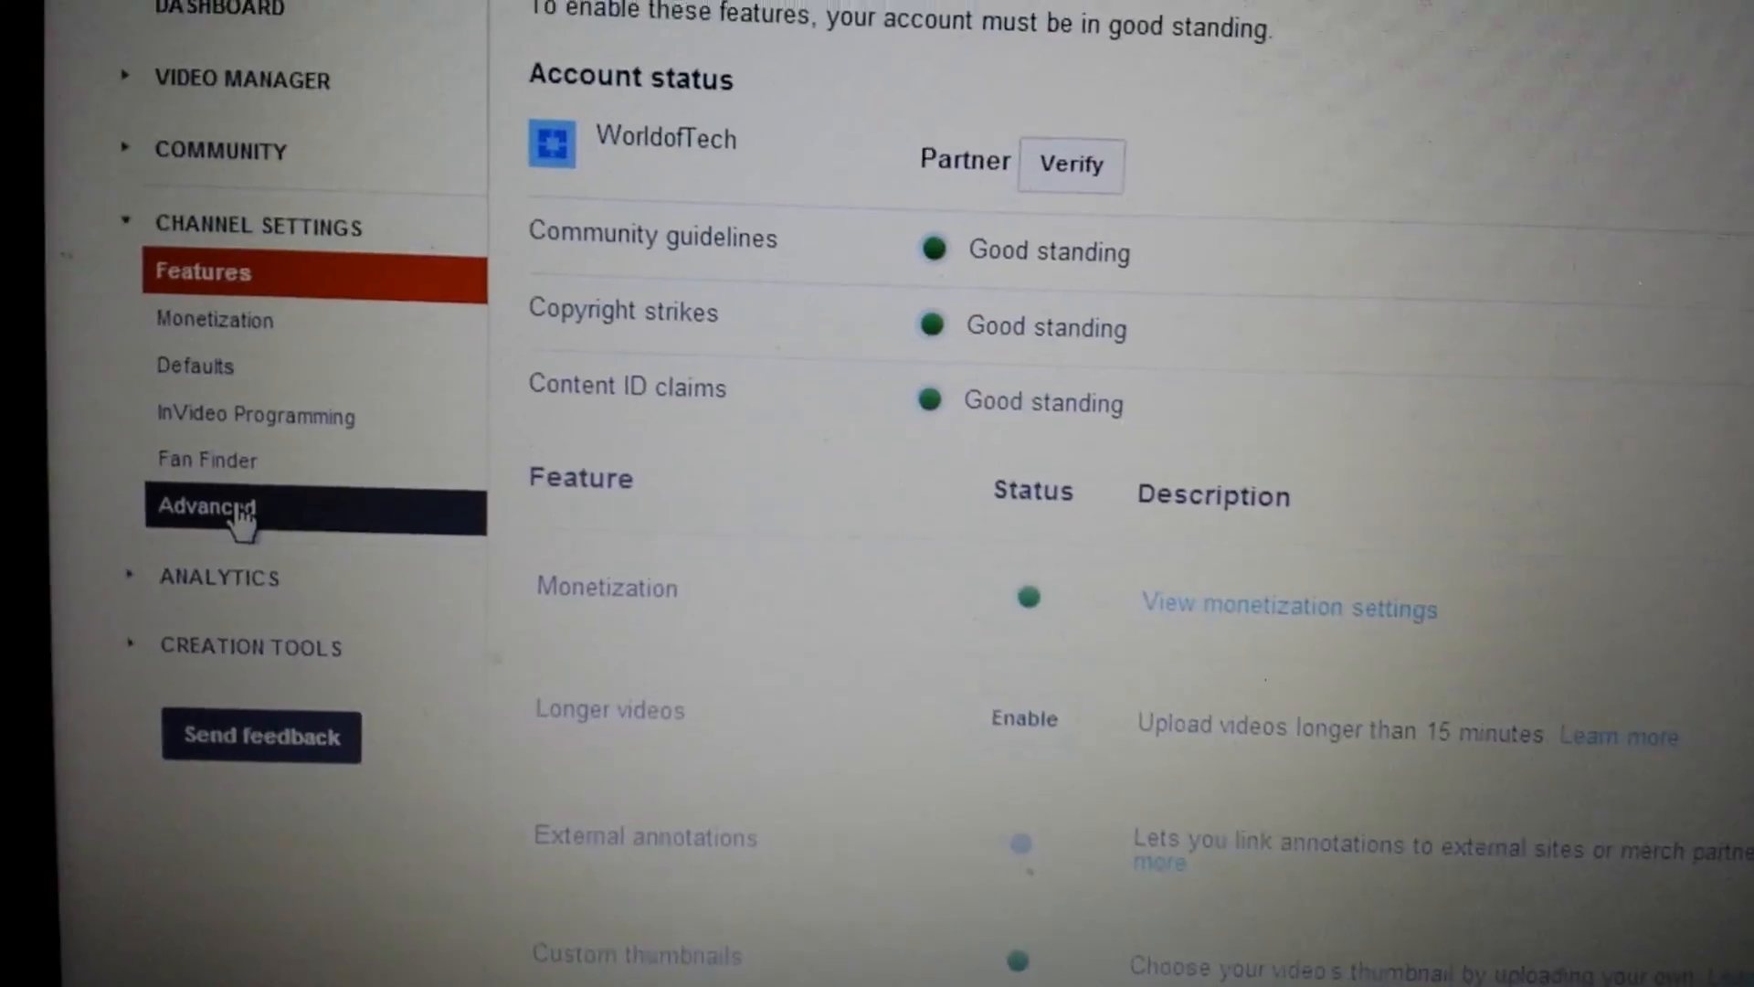
click(208, 505)
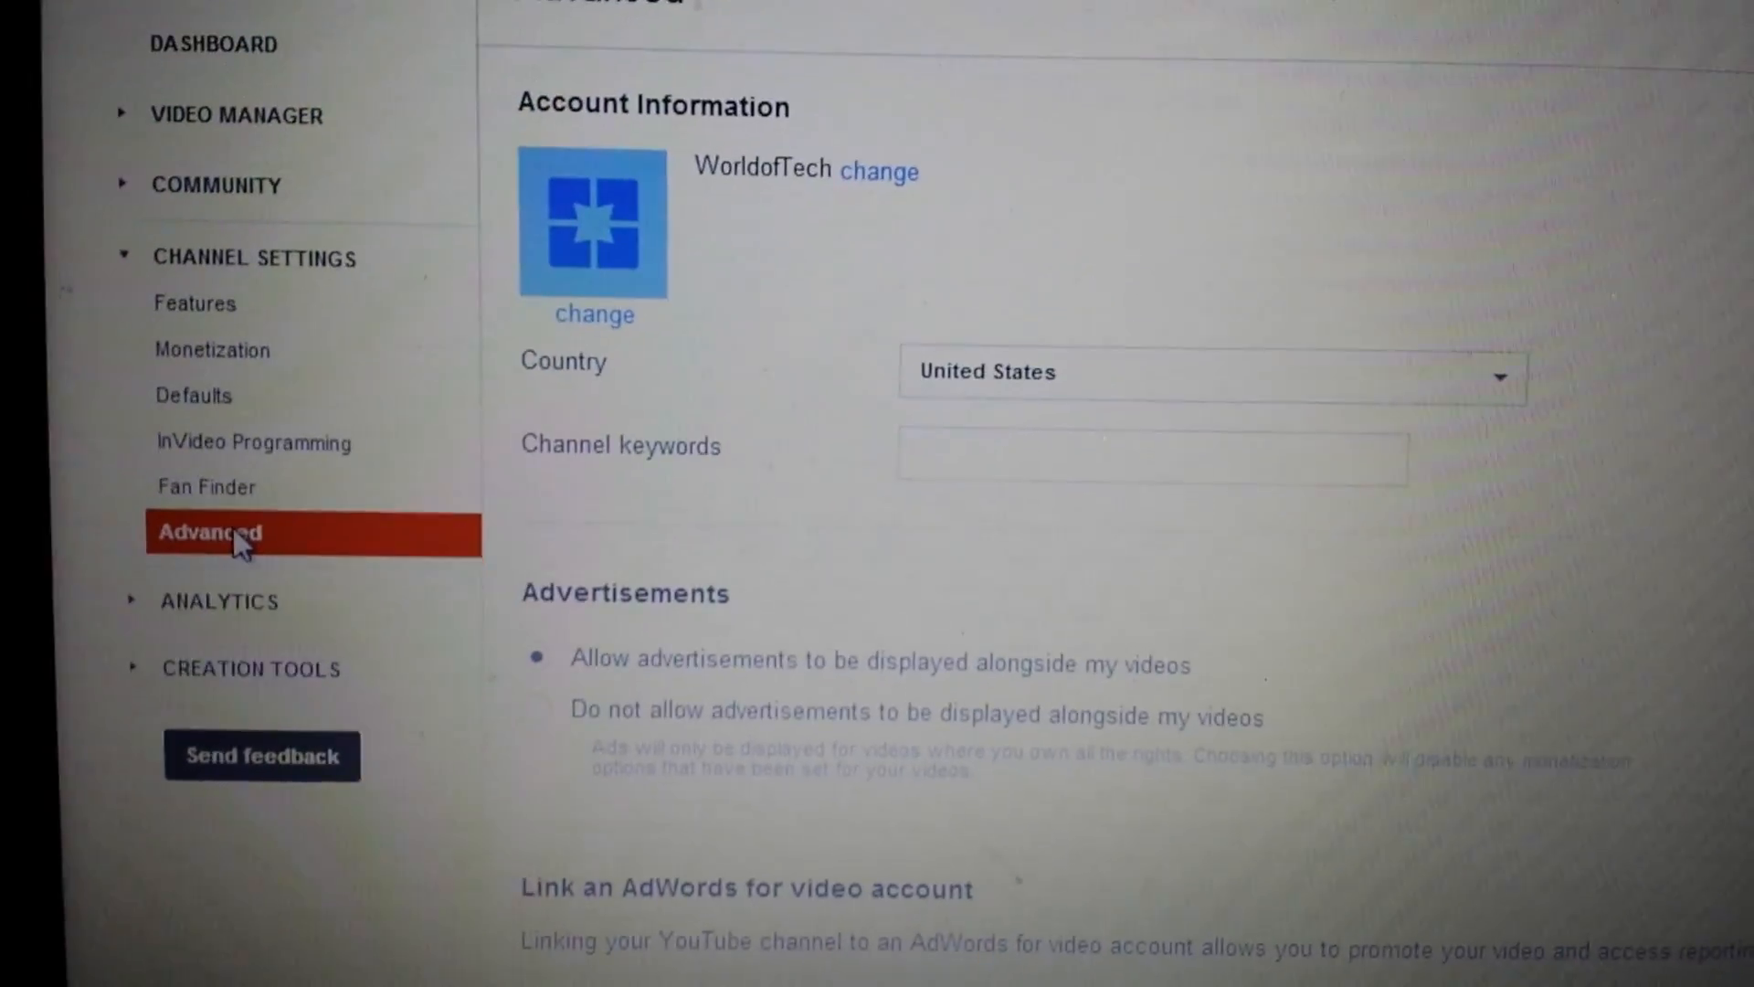
- Select 'Do not display the number of people subscribed to my channel' and save
scroll(down, 3)
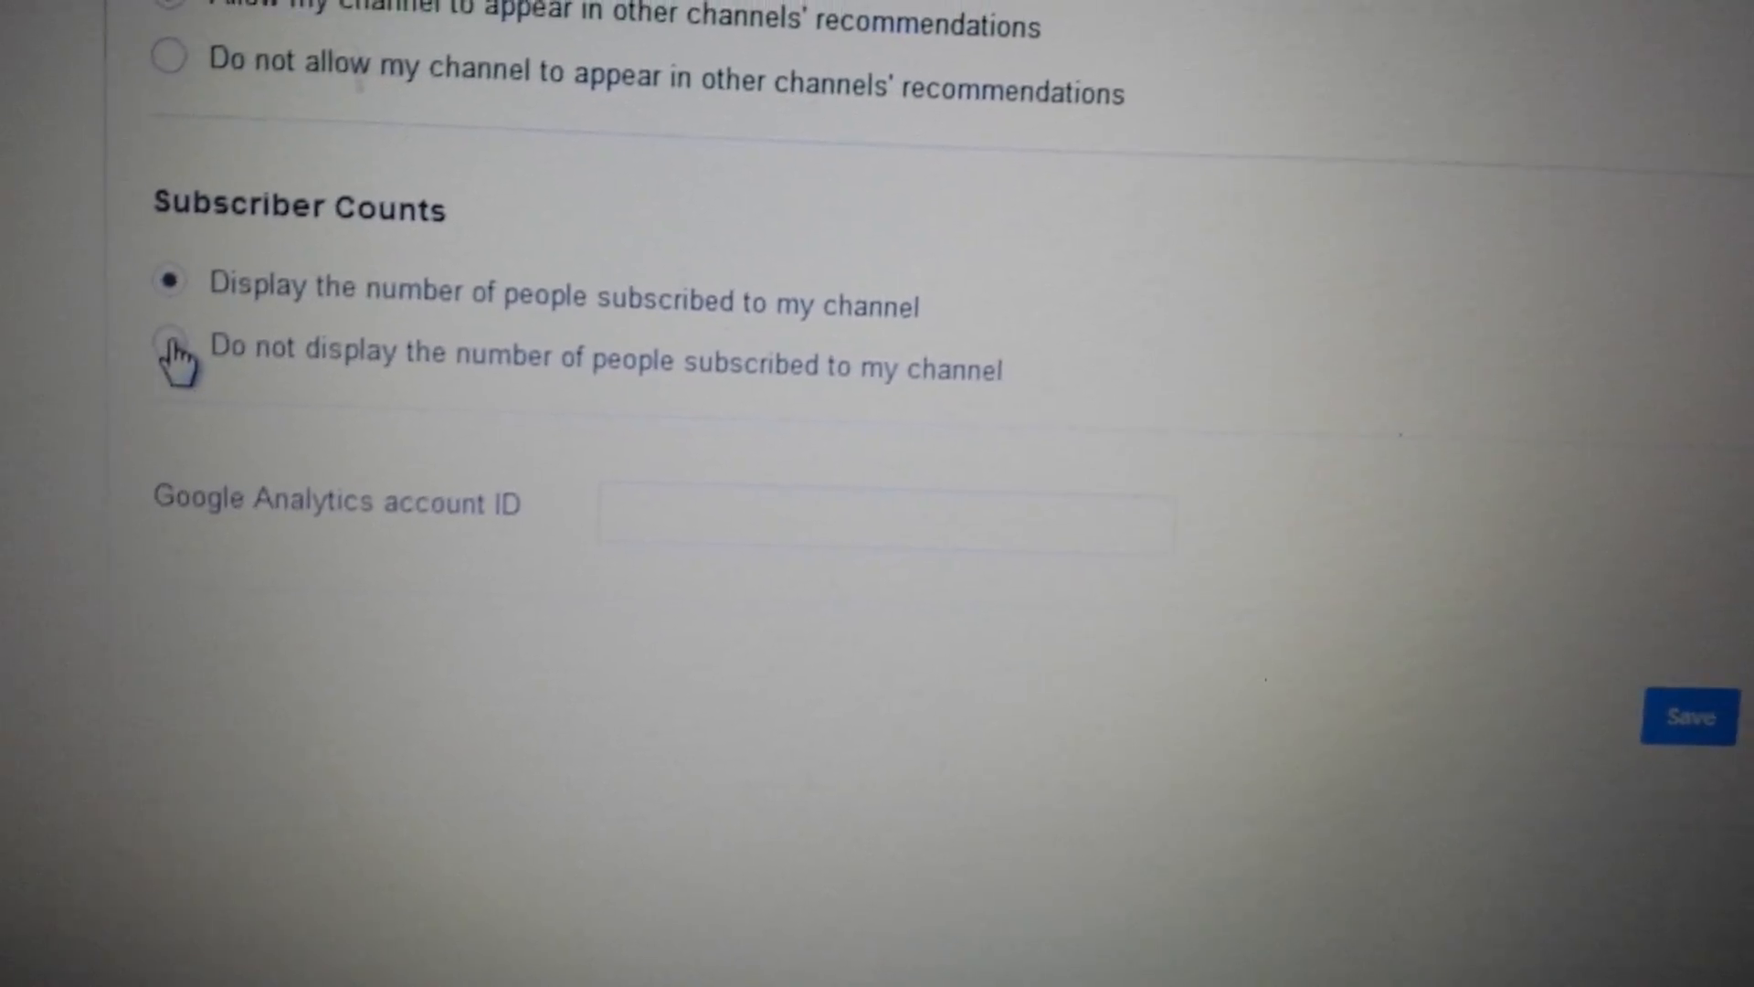
click(168, 350)
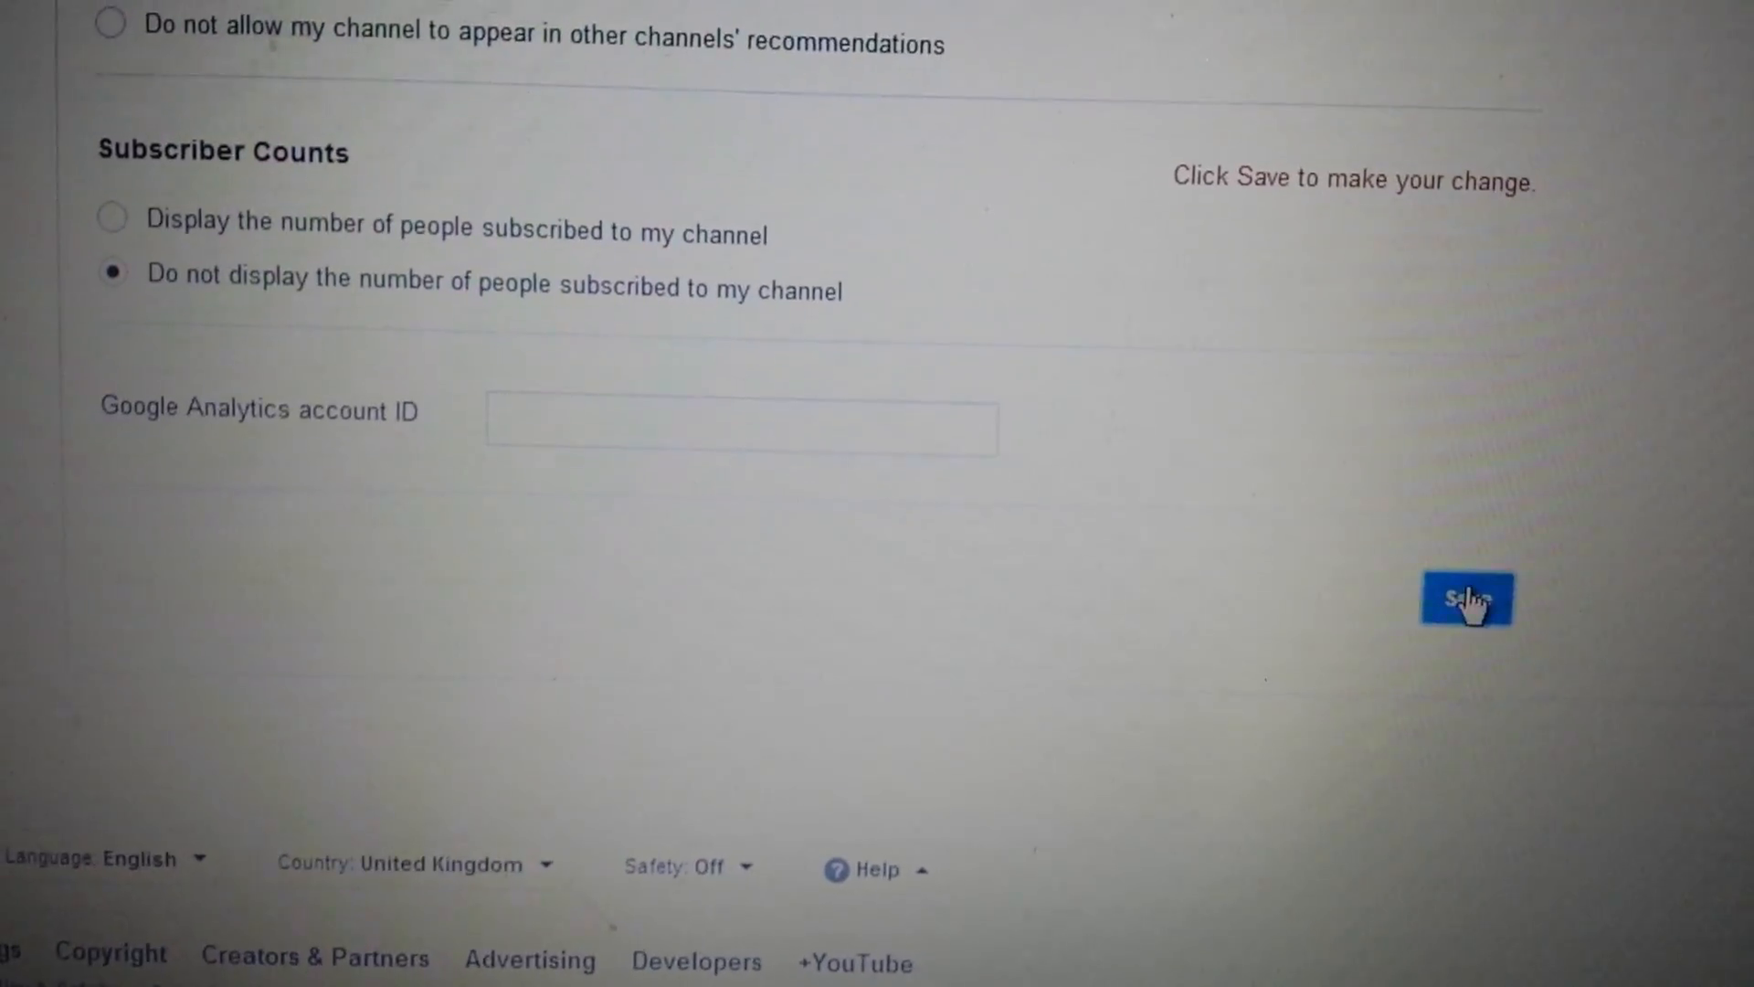
click(1466, 599)
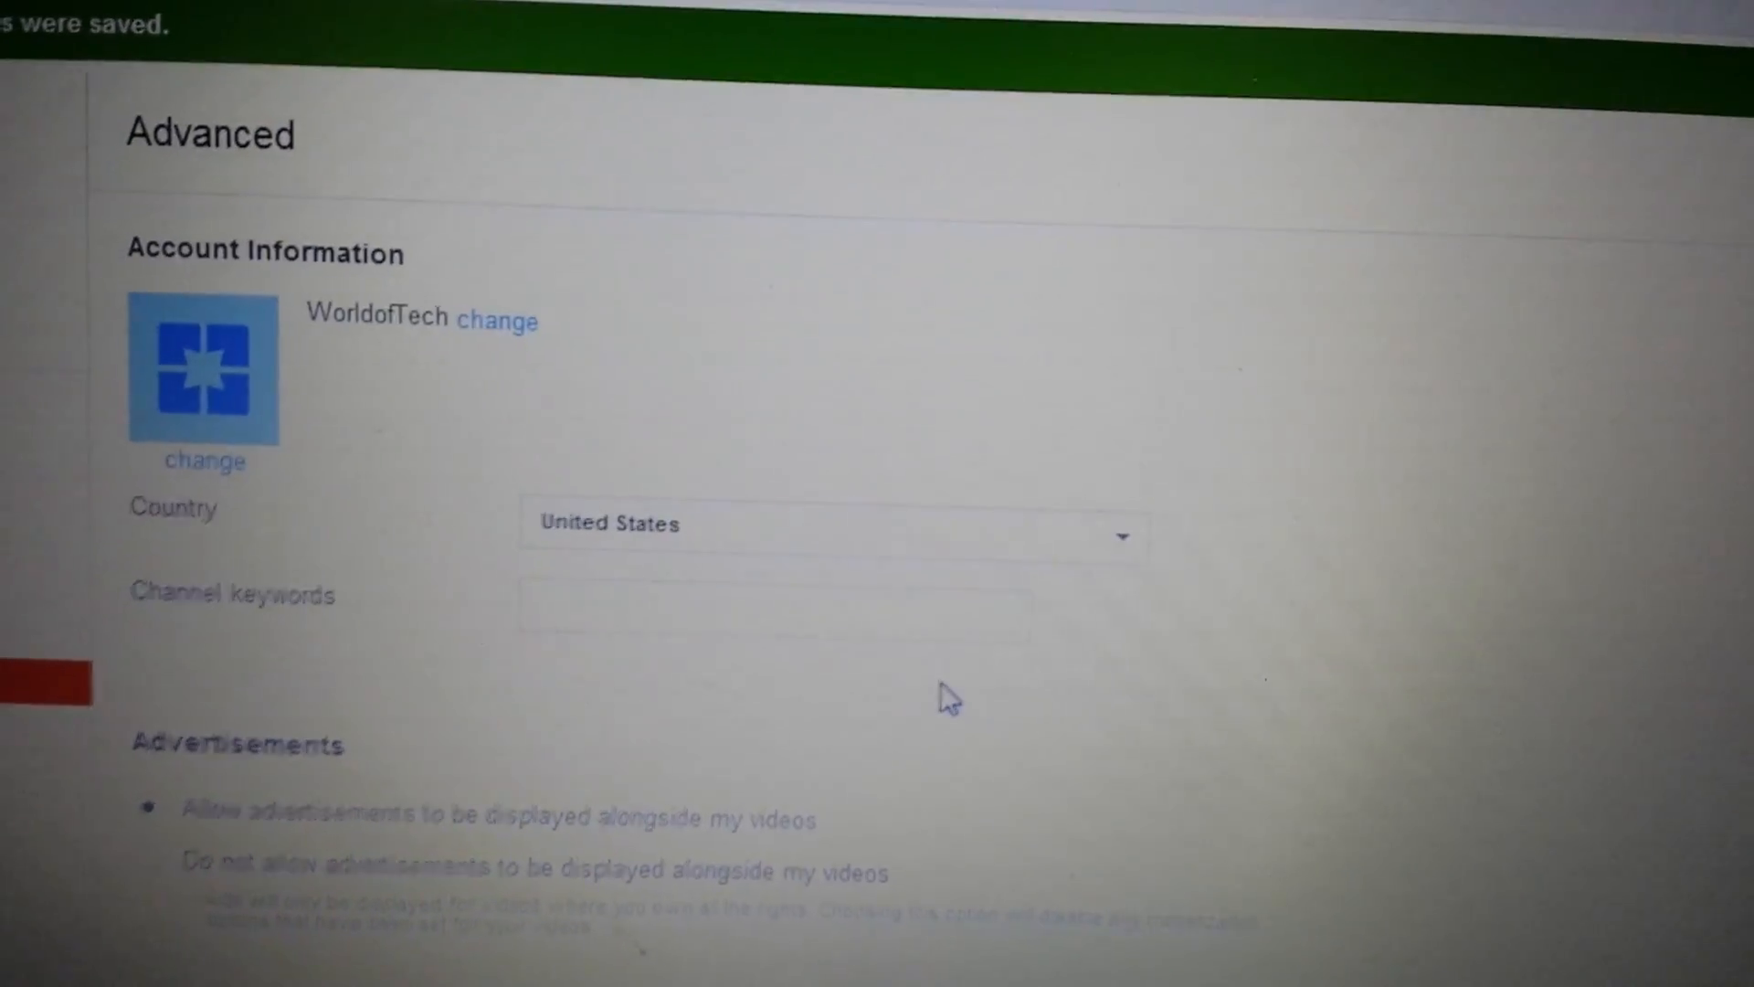